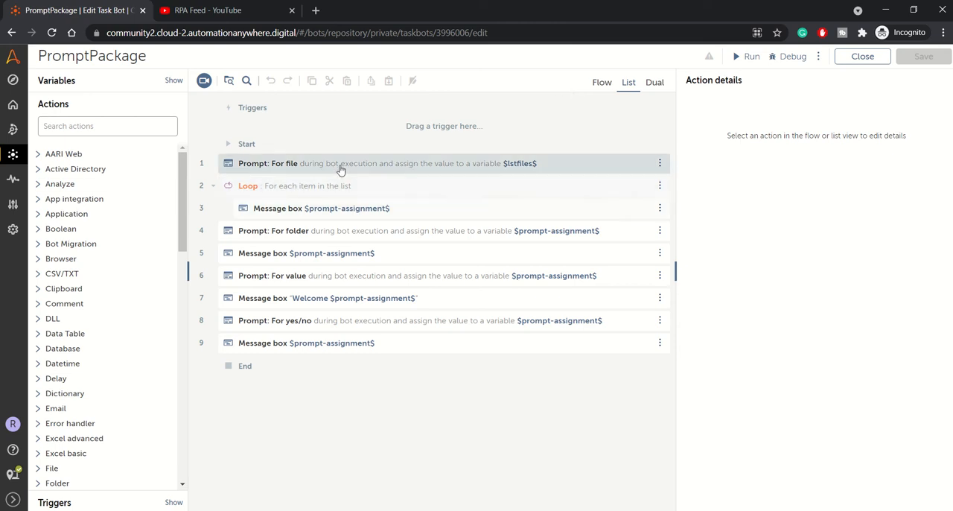
mouse_move(336, 185)
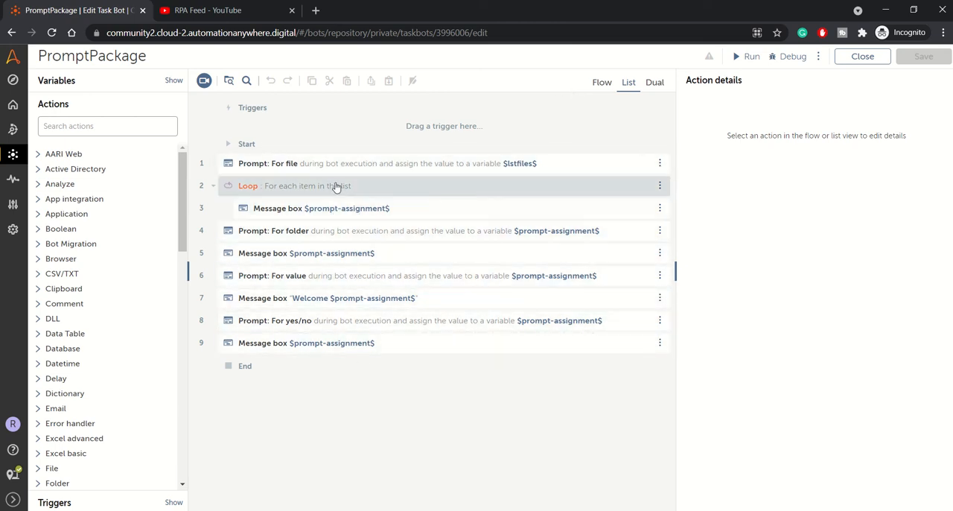
- Filter the Actions list with 'prompt' to show the Prompt package's four actions
left_click(107, 125)
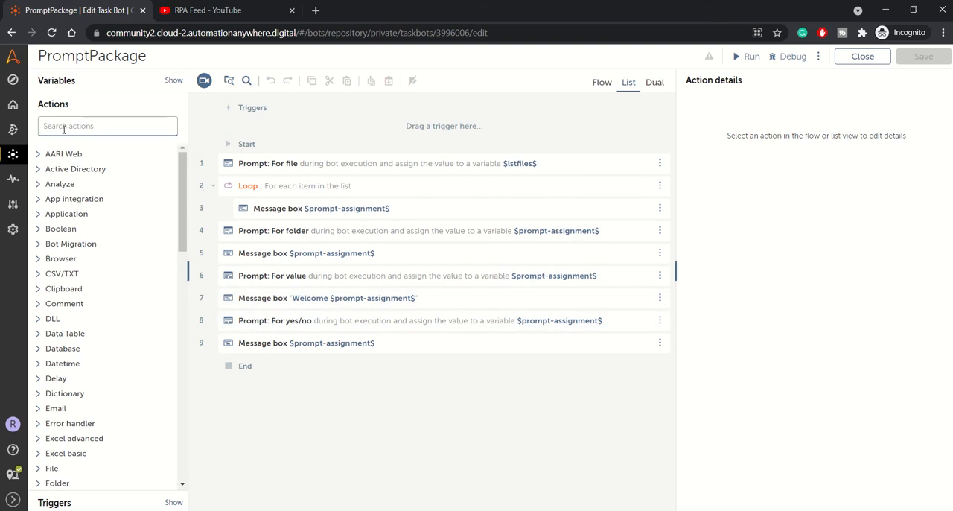
type("prompt")
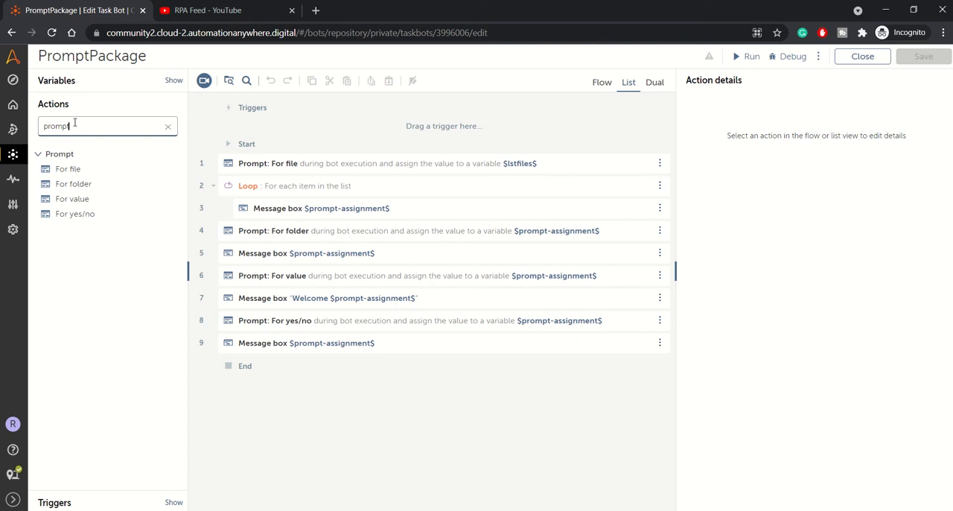
mouse_move(69, 170)
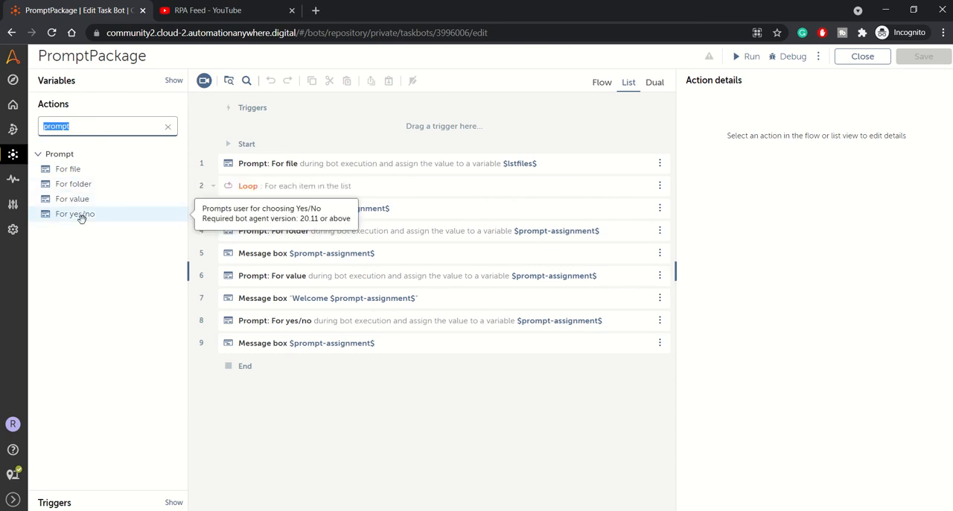
mouse_move(72, 169)
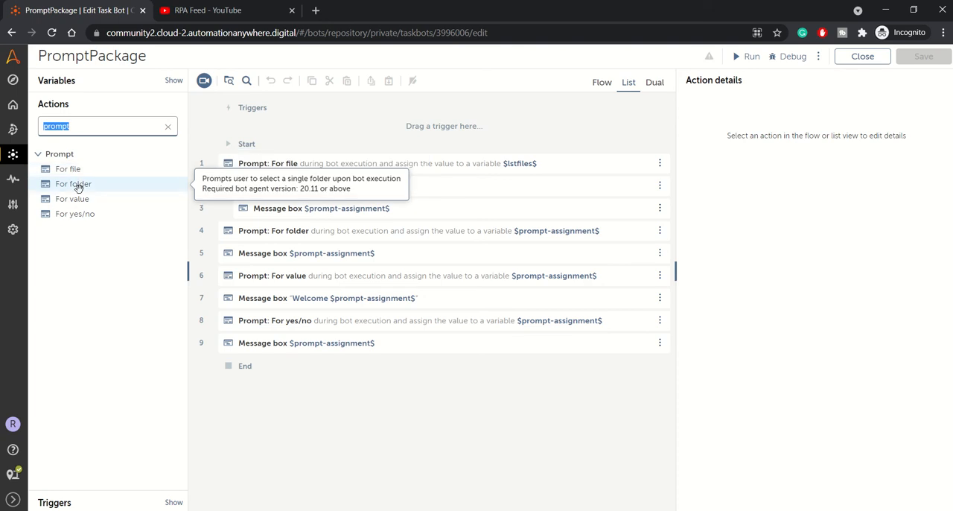
mouse_move(71, 199)
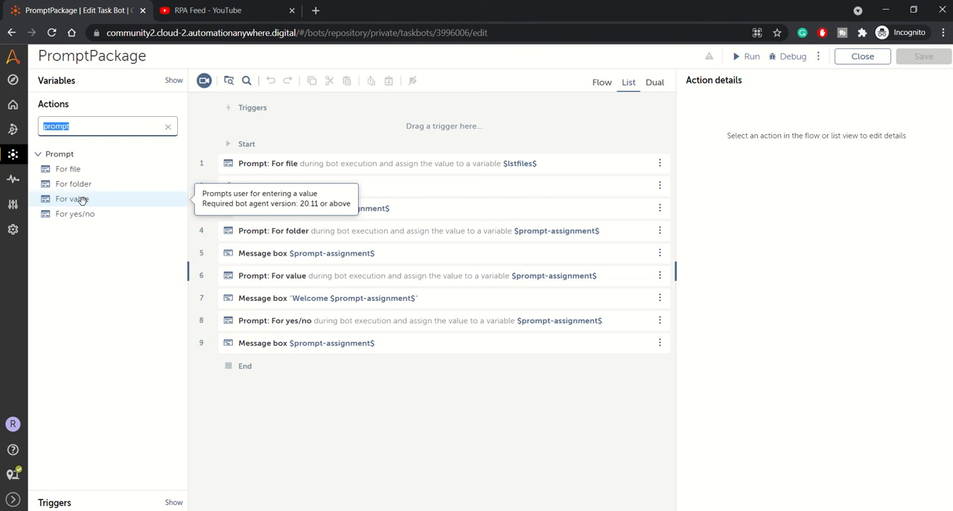
mouse_move(86, 202)
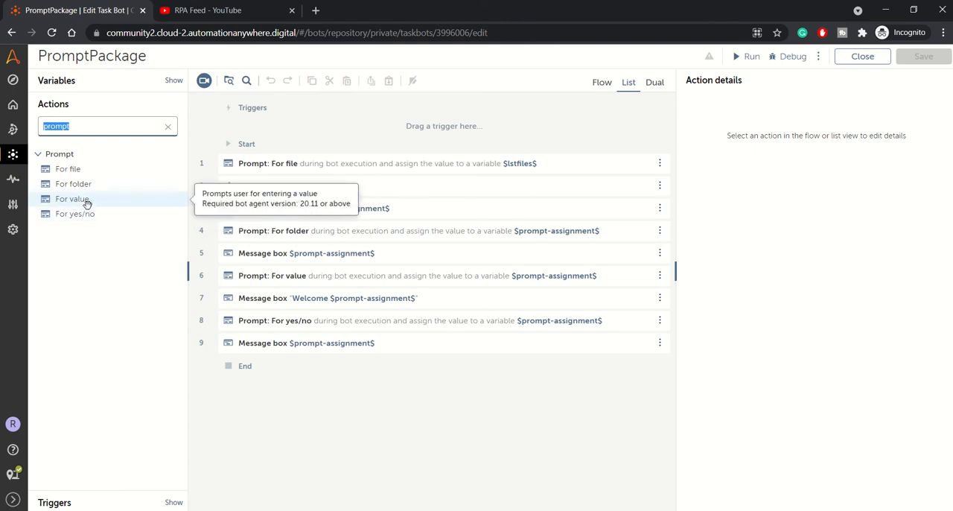
mouse_move(88, 215)
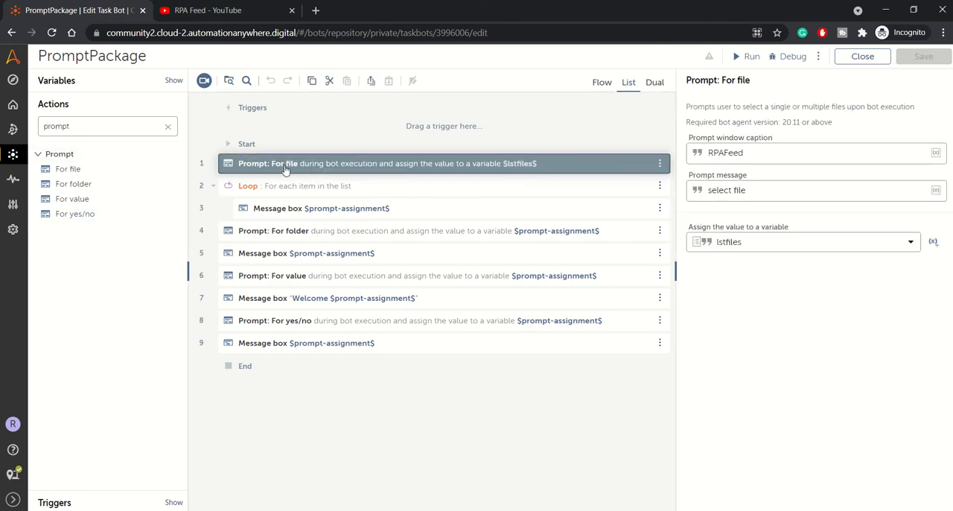
left_click(744, 152)
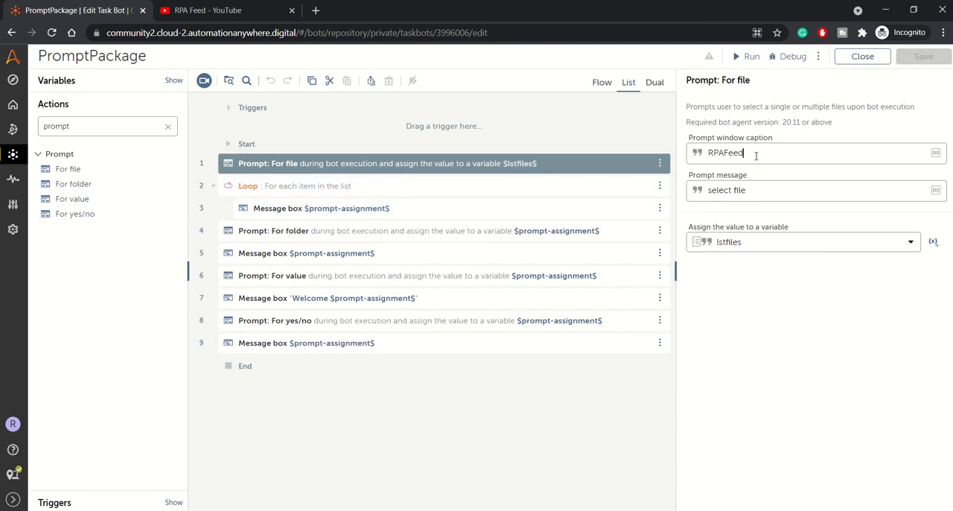
double_click(725, 154)
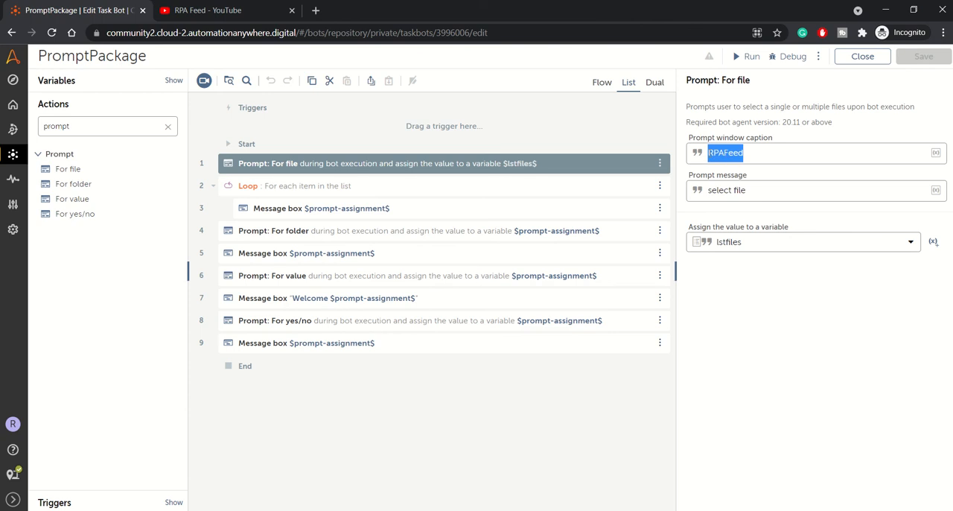
left_click(748, 152)
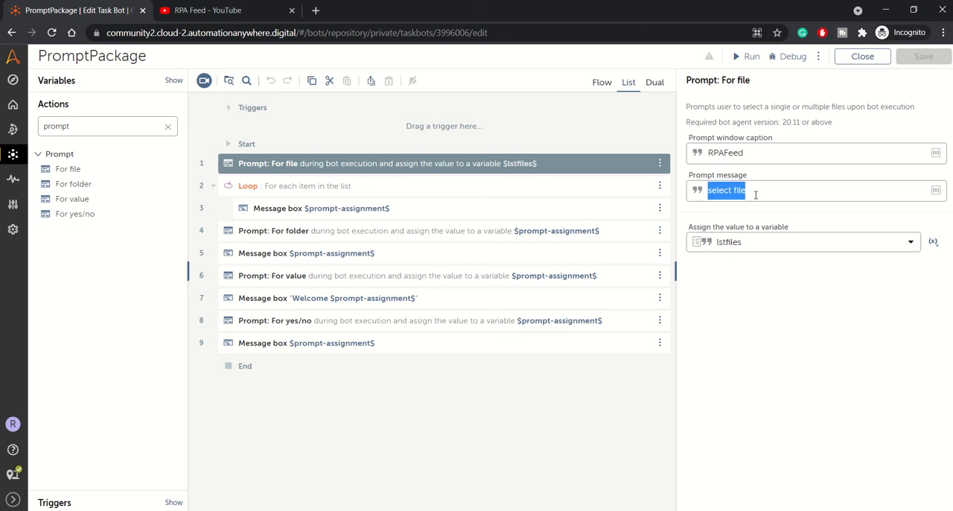
mouse_move(762, 198)
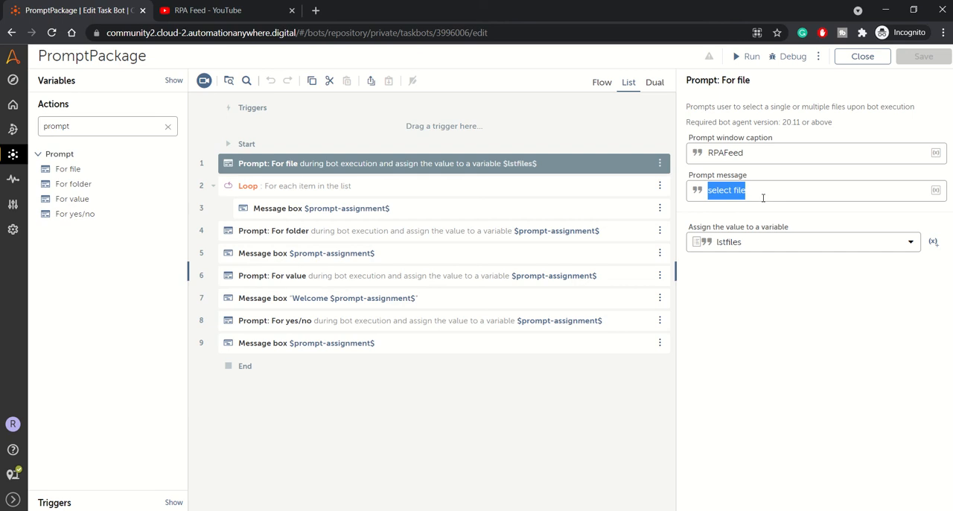
mouse_move(766, 196)
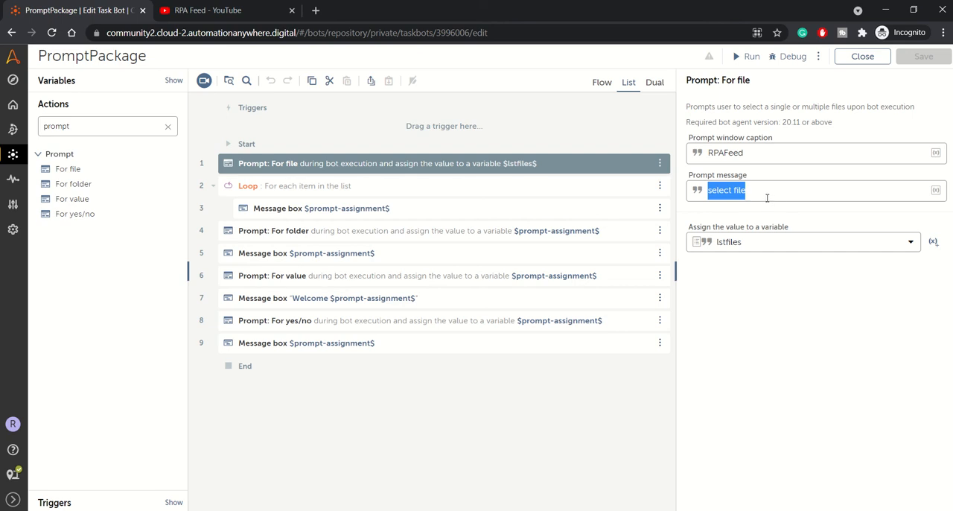
mouse_move(518, 178)
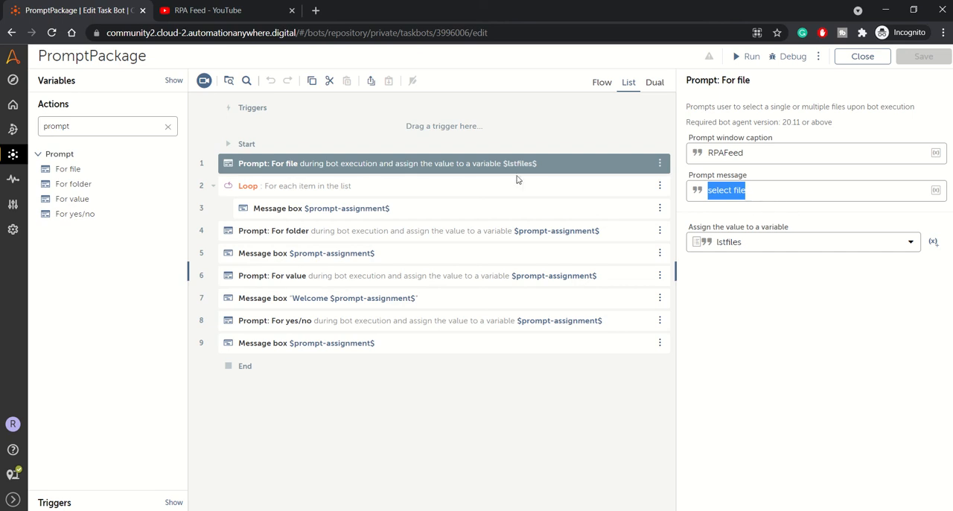
mouse_move(748, 251)
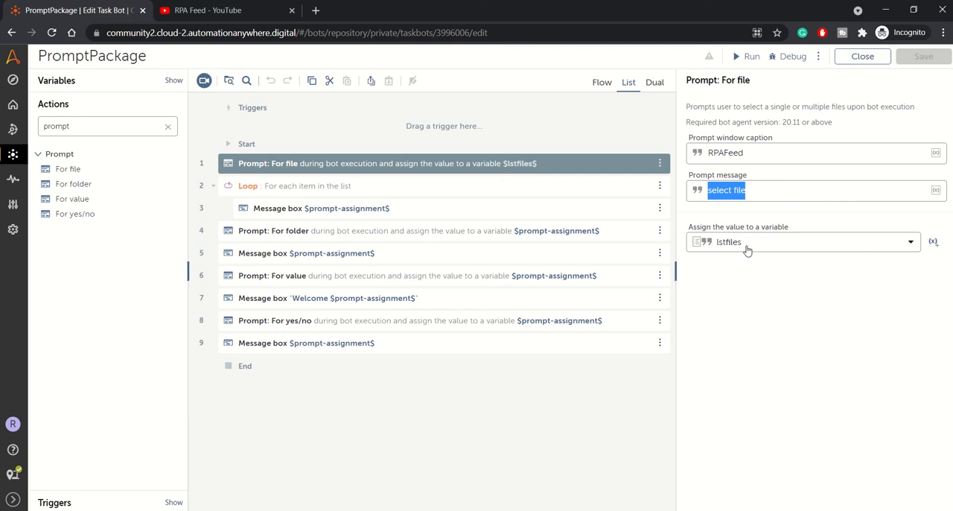
mouse_move(763, 250)
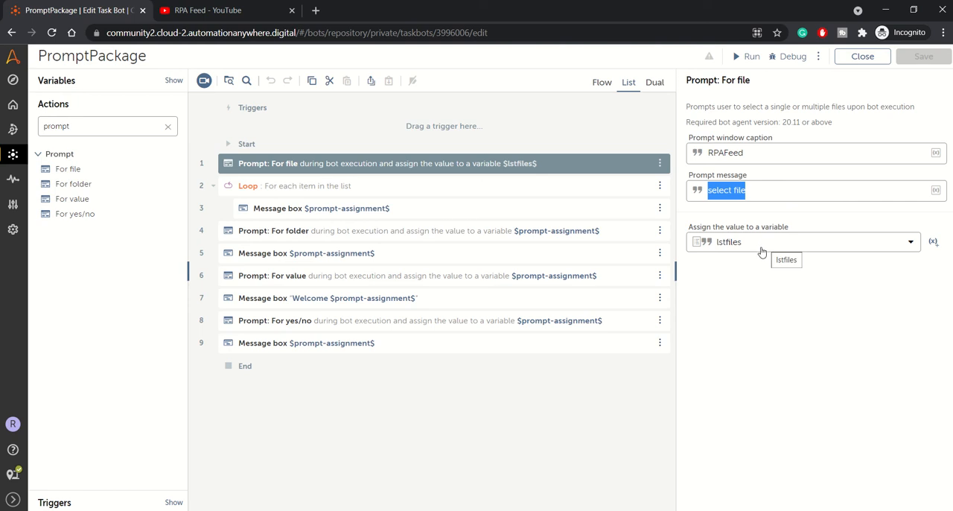
mouse_move(757, 250)
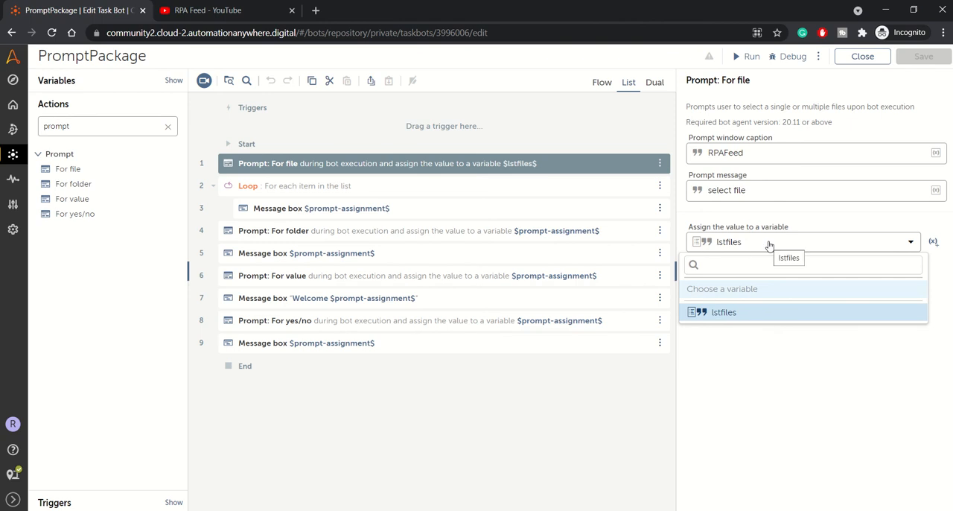
left_click(726, 313)
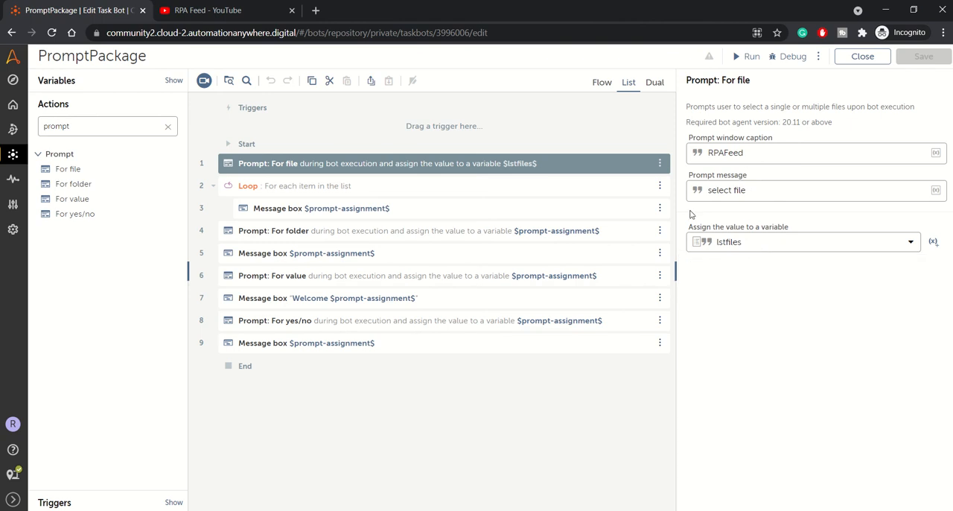
mouse_move(363, 197)
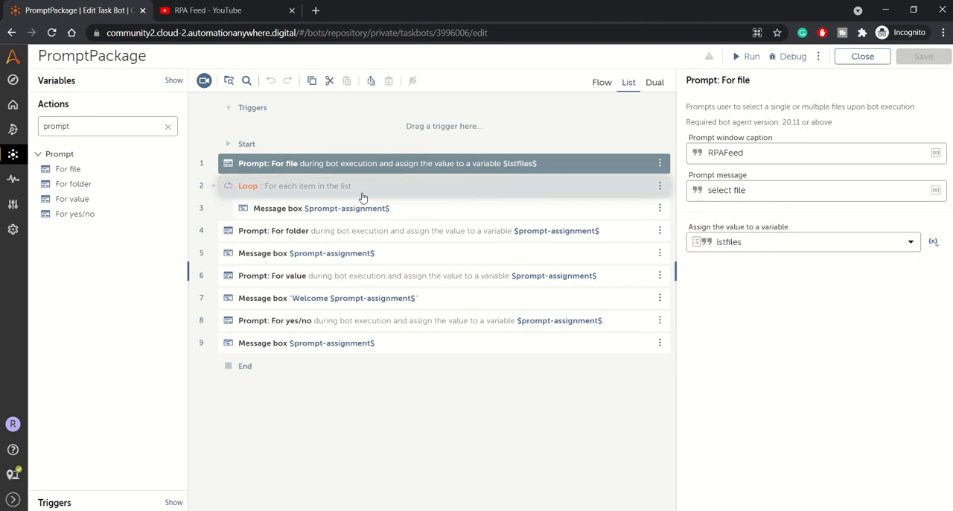
- Make the loop's message box read 'filename: $prompt-assignment$'
left_click(298, 185)
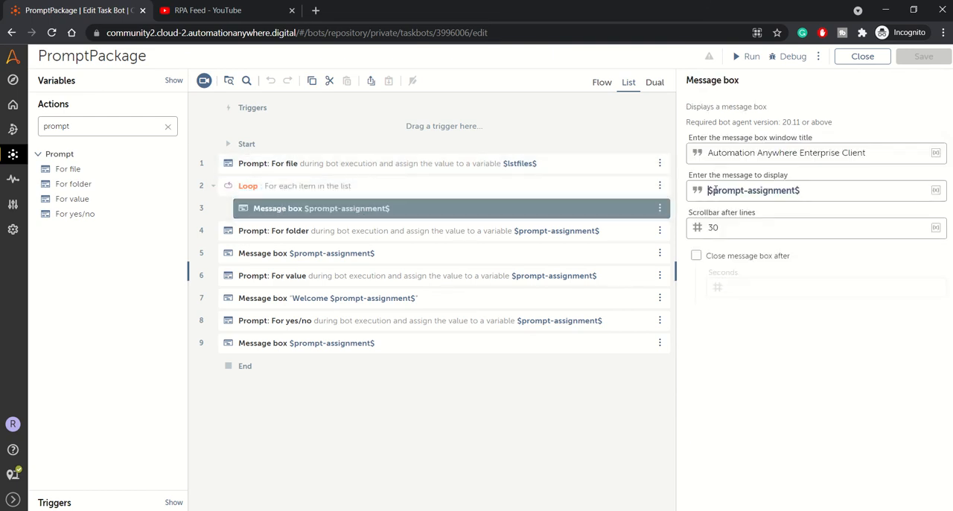
type("filename:")
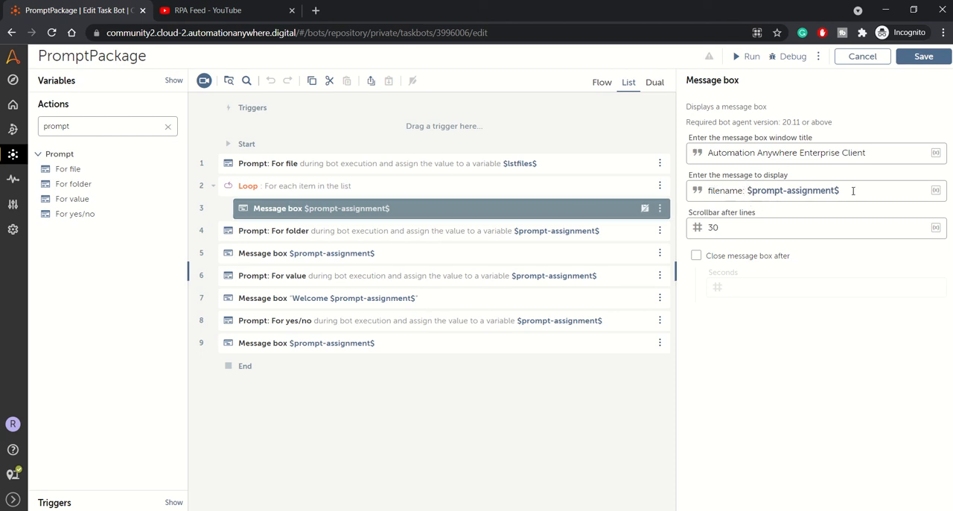
- Show the folder prompt's details: caption RPAFeed, message 'select a Folder', variable prompt-assignment
left_click(315, 229)
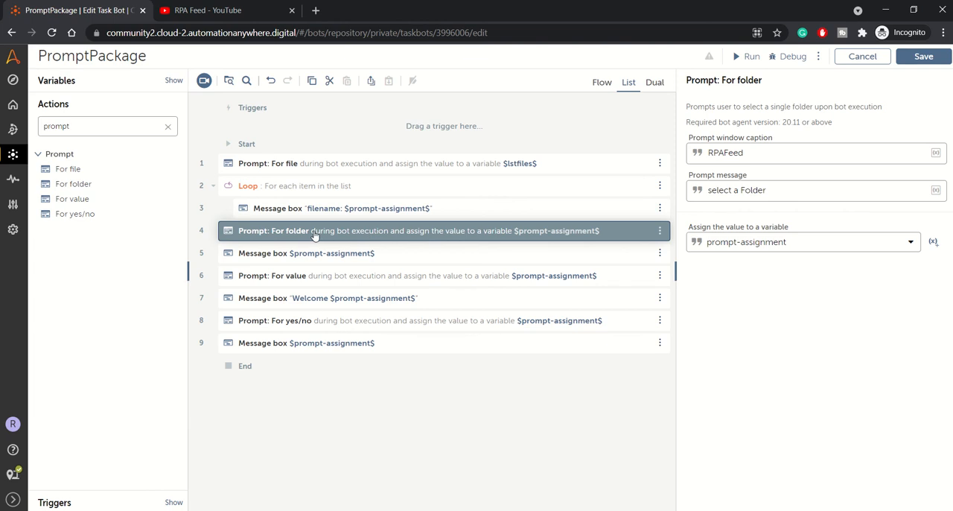
left_click(756, 155)
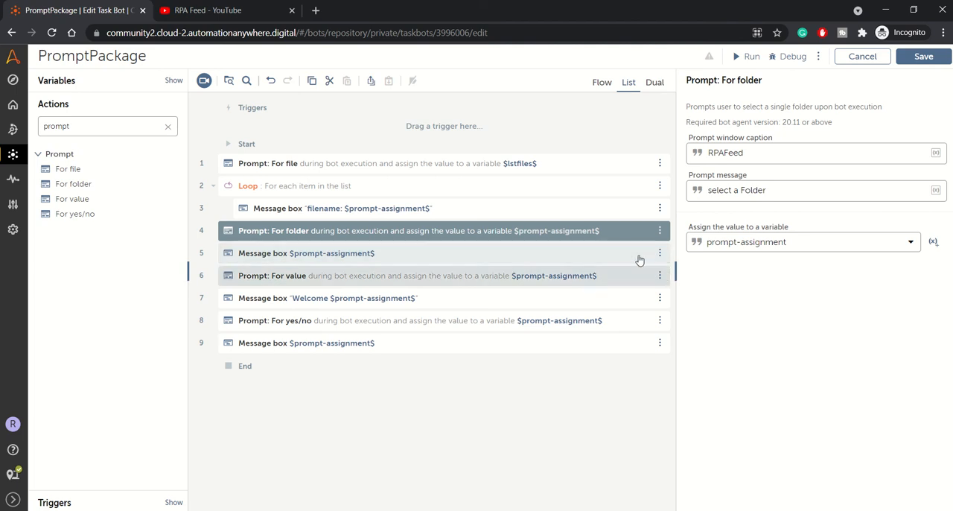
mouse_move(762, 199)
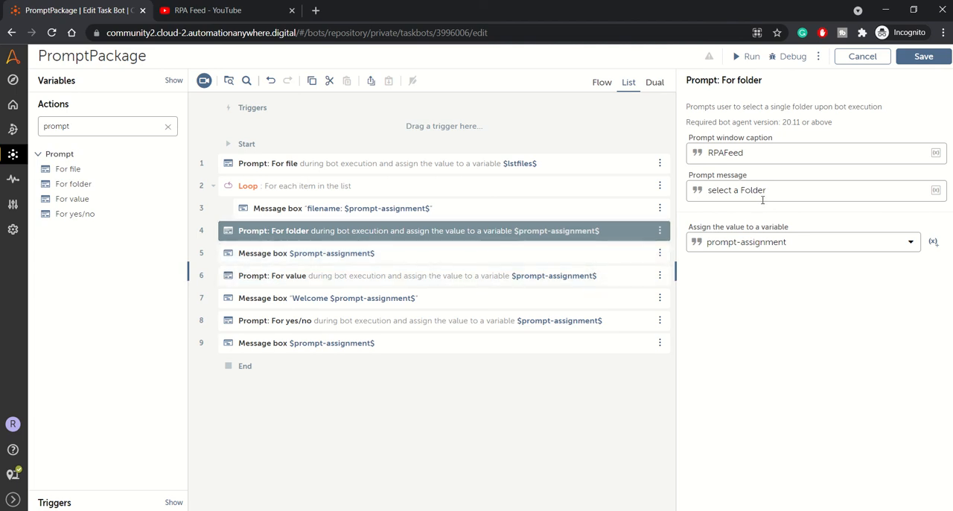
mouse_move(762, 182)
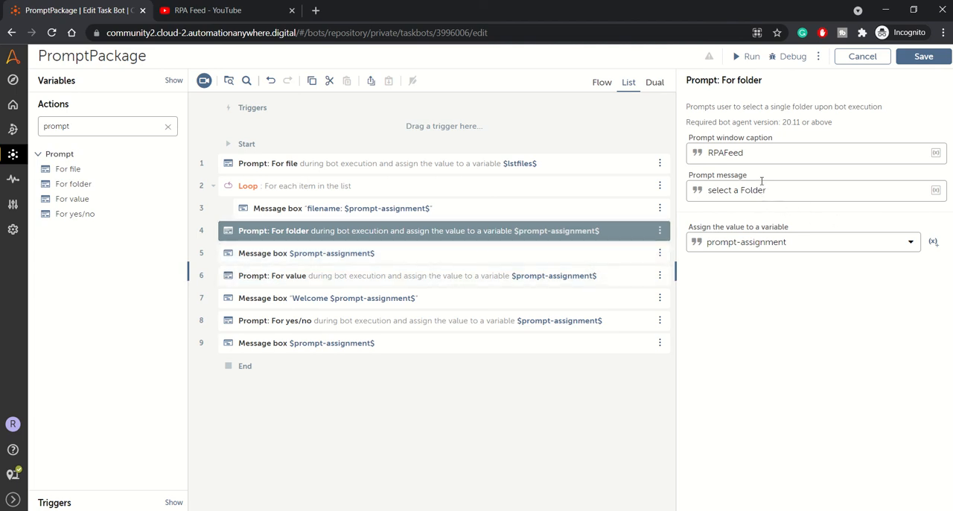
mouse_move(771, 241)
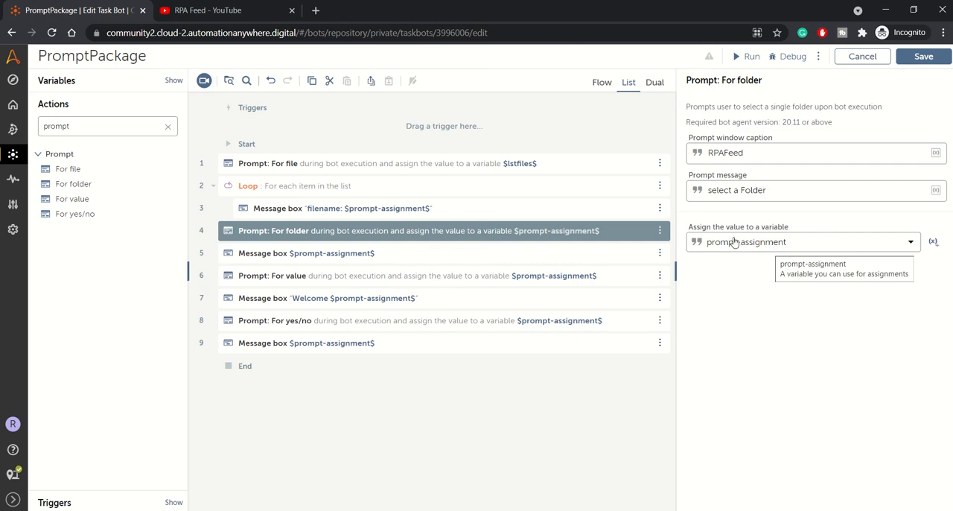
mouse_move(747, 194)
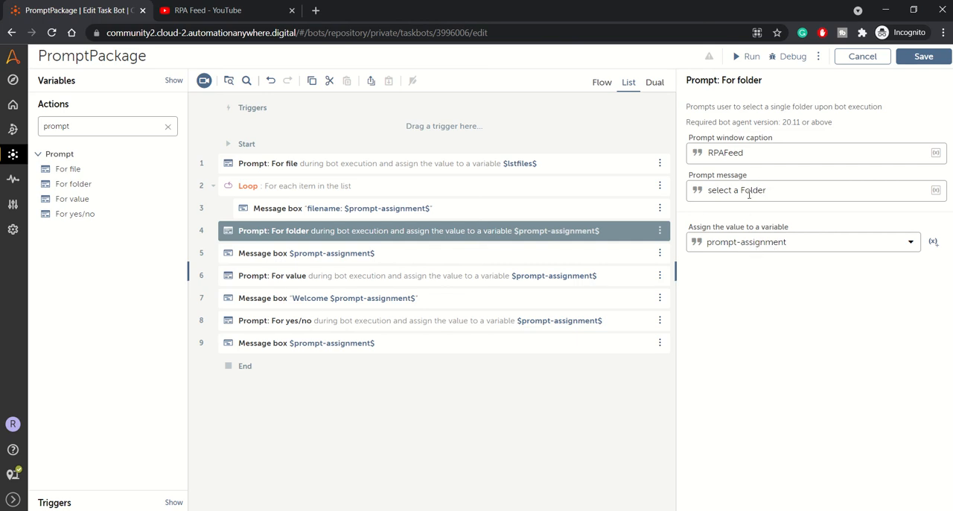
mouse_move(339, 283)
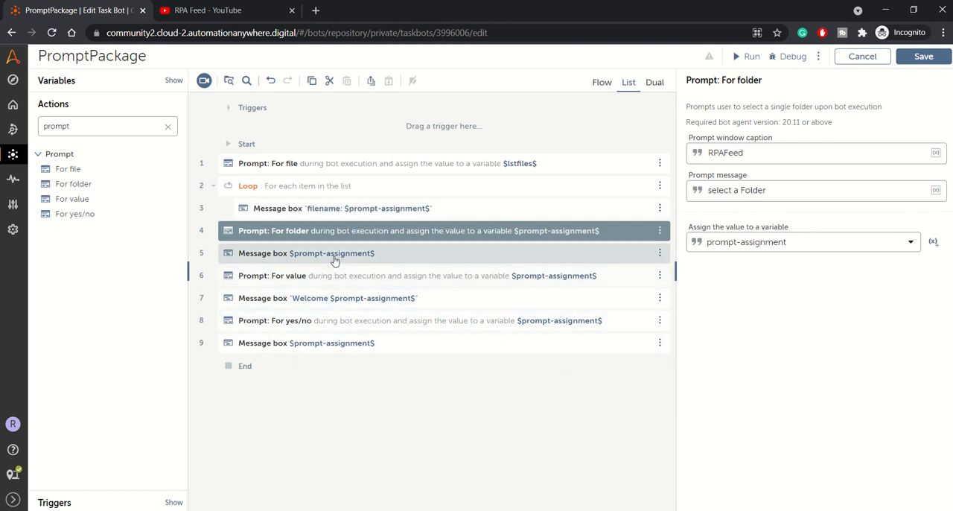
- Prefix the message box after the folder prompt with 'folder'
left_click(332, 253)
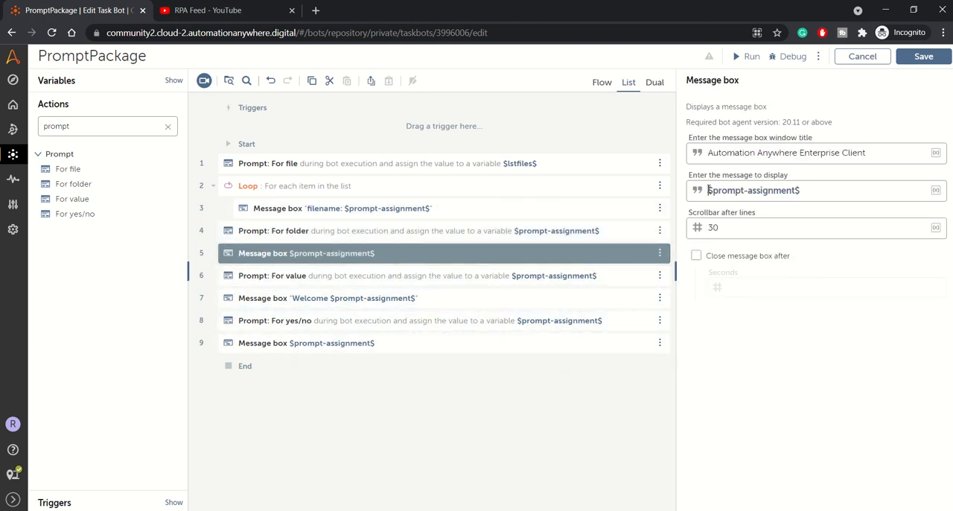
type("folder path:")
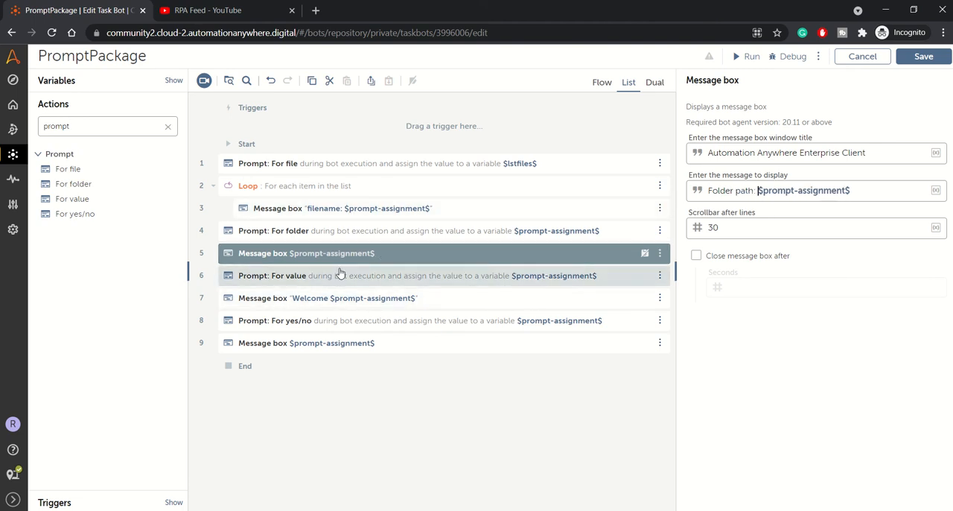
- Set the value prompt message to 'Enter your name' stored in prompt-assignment
left_click(341, 276)
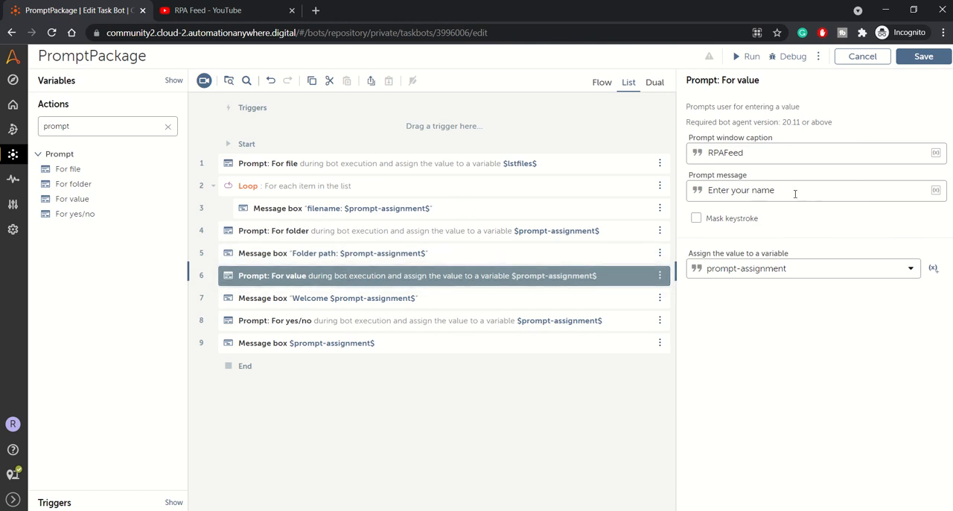
left_click(793, 190)
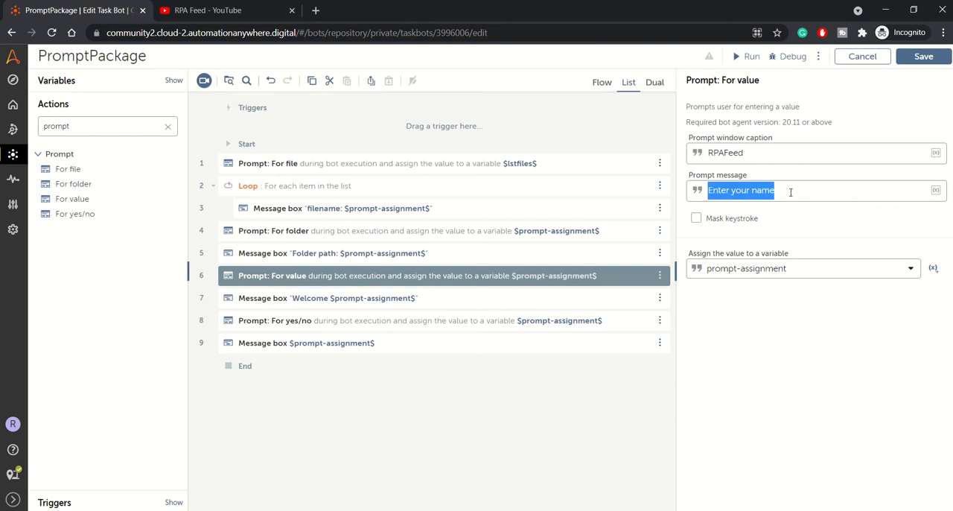
left_click(789, 190)
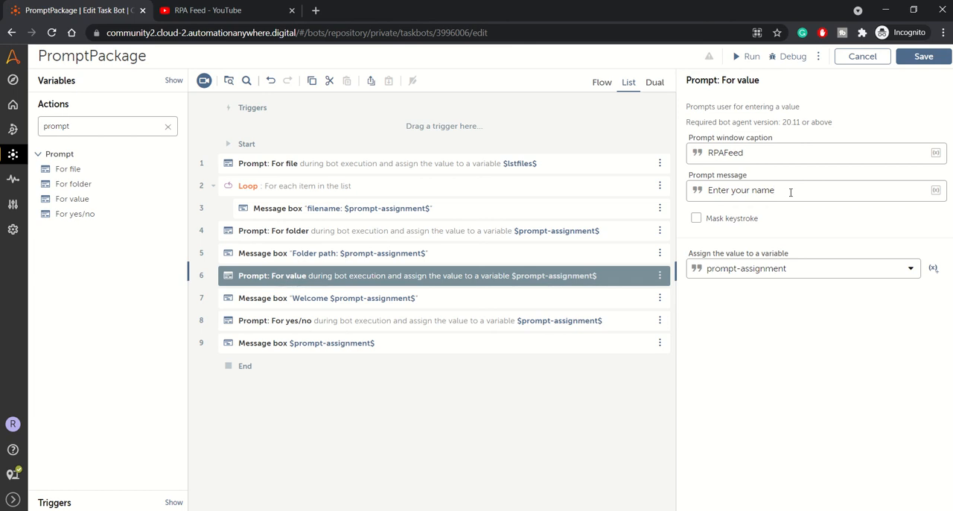
left_click(789, 191)
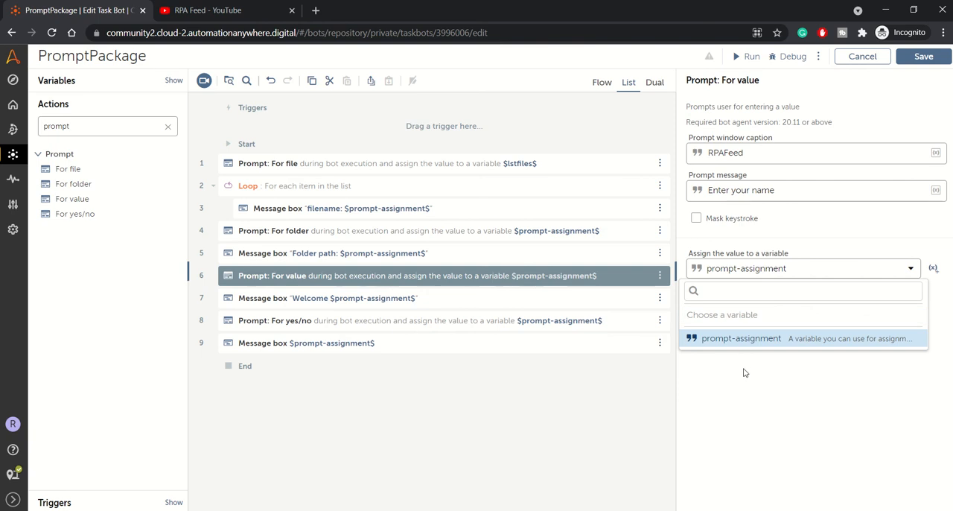
mouse_move(762, 283)
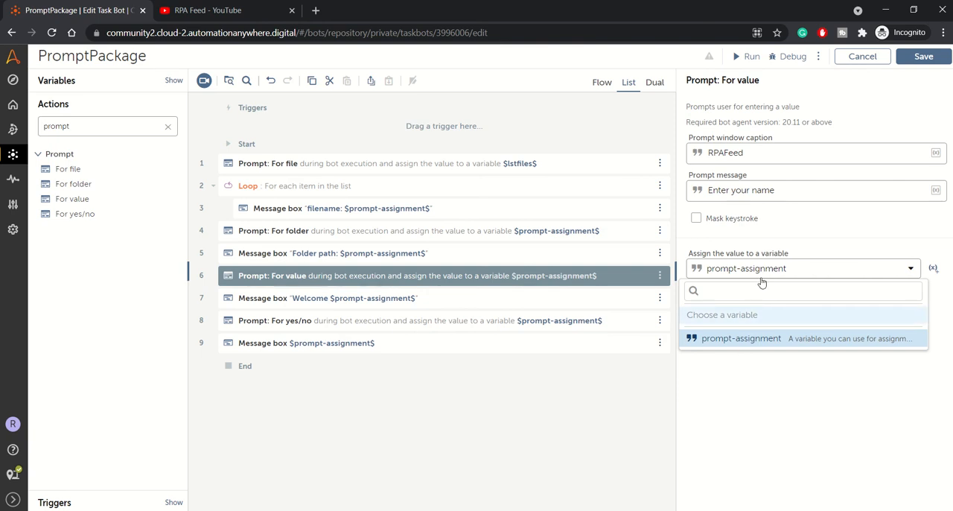
left_click(741, 338)
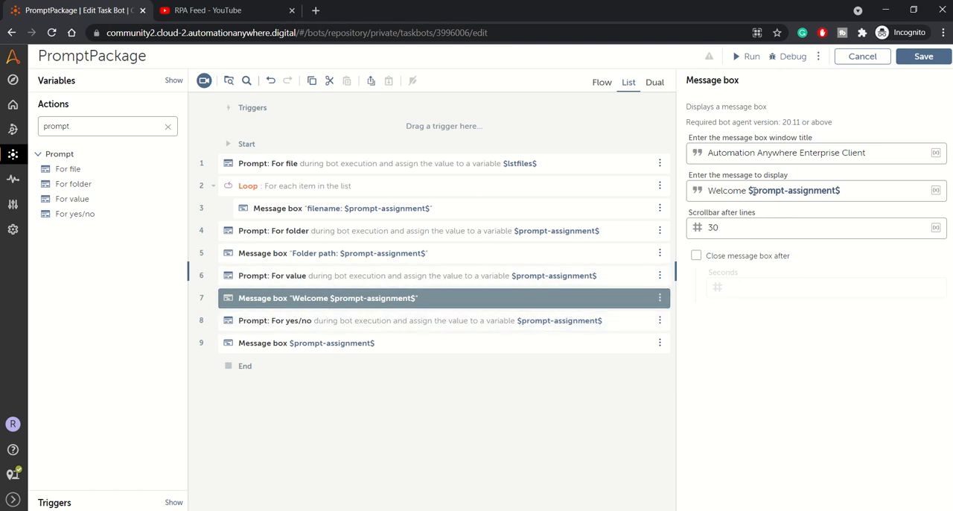
double_click(795, 191)
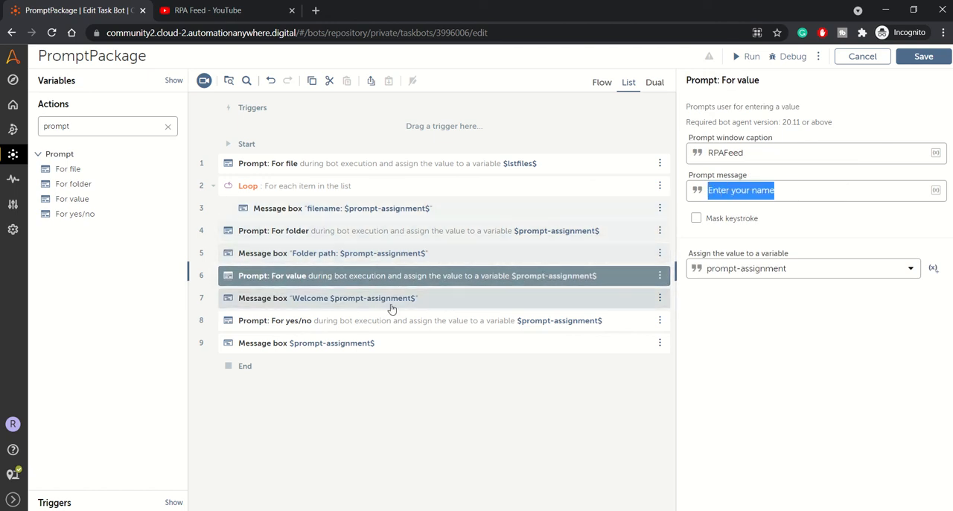
- Keep prompt-assignment as the yes/no prompt's answer variable
left_click(328, 298)
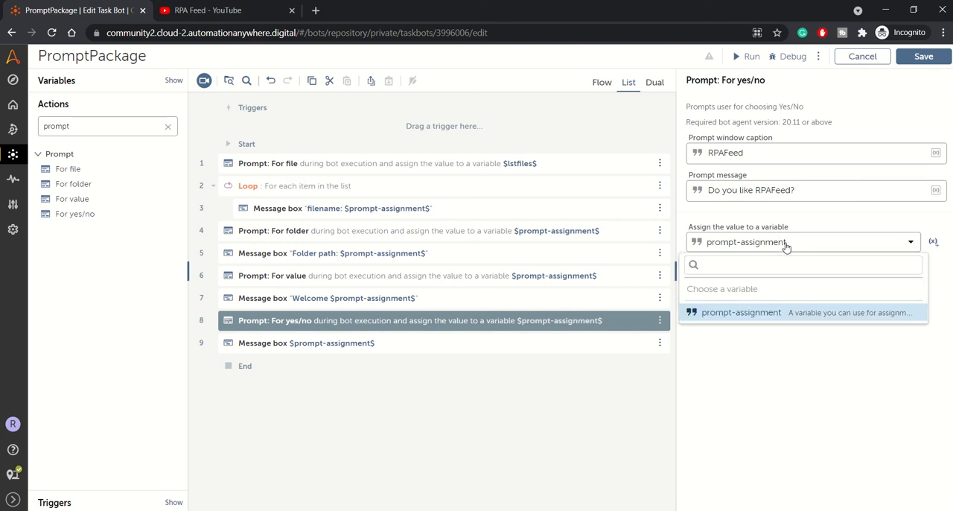
left_click(741, 312)
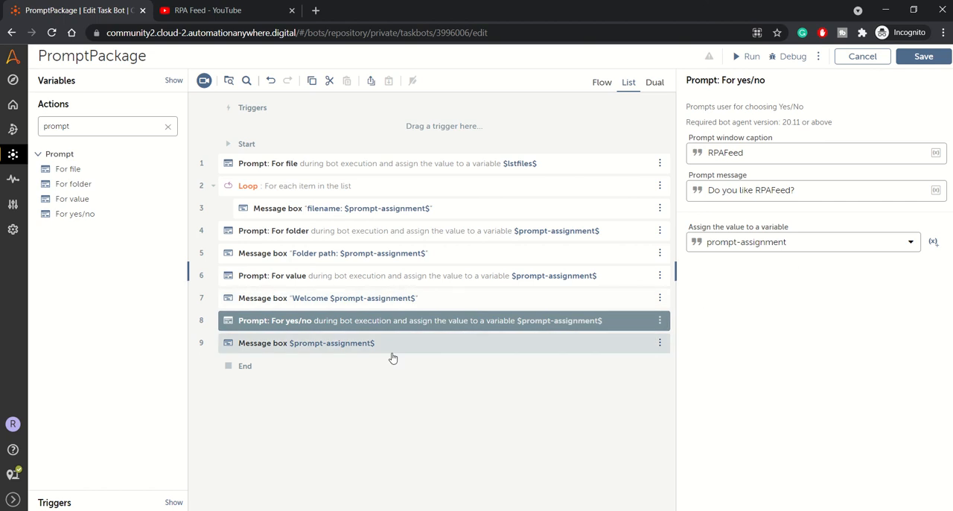
- Prefix the final message box with 'Your Response' before $prompt-assignment$
left_click(306, 343)
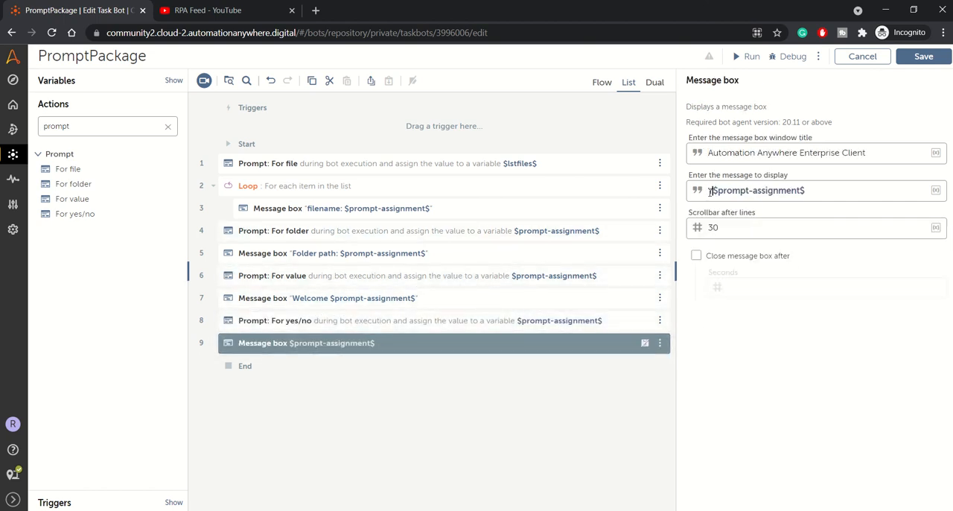
type("Your Response:")
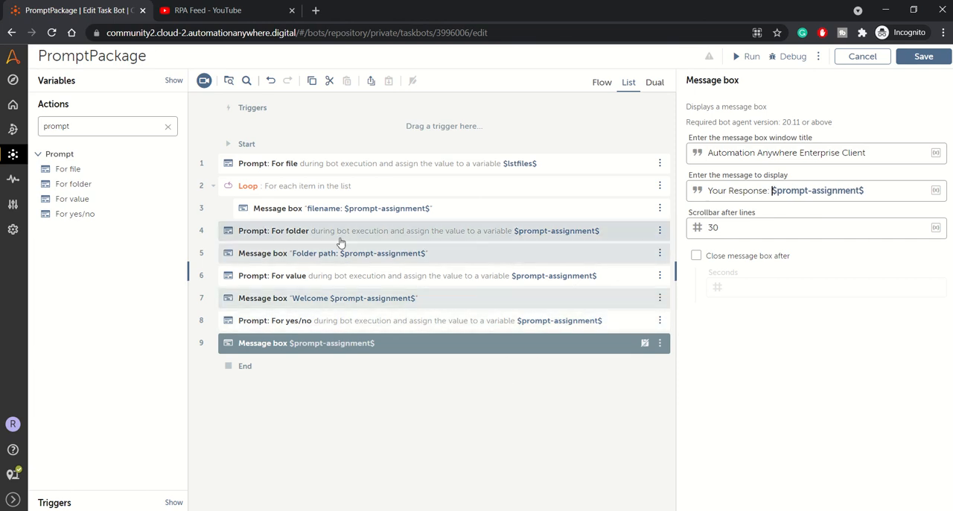
- Save and run the bot
left_click(268, 163)
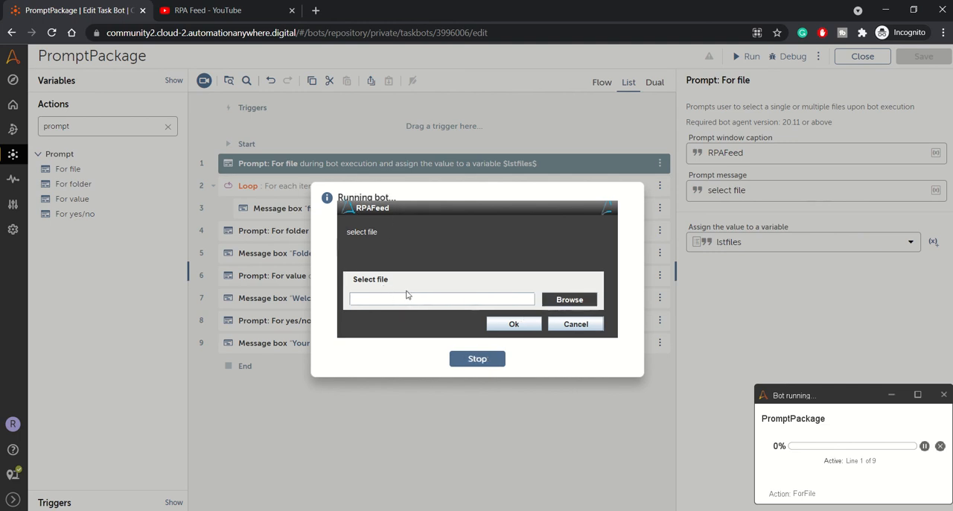
- Answer the file prompt with C:\temp\Studentinfo.csv and submit it
left_click(440, 297)
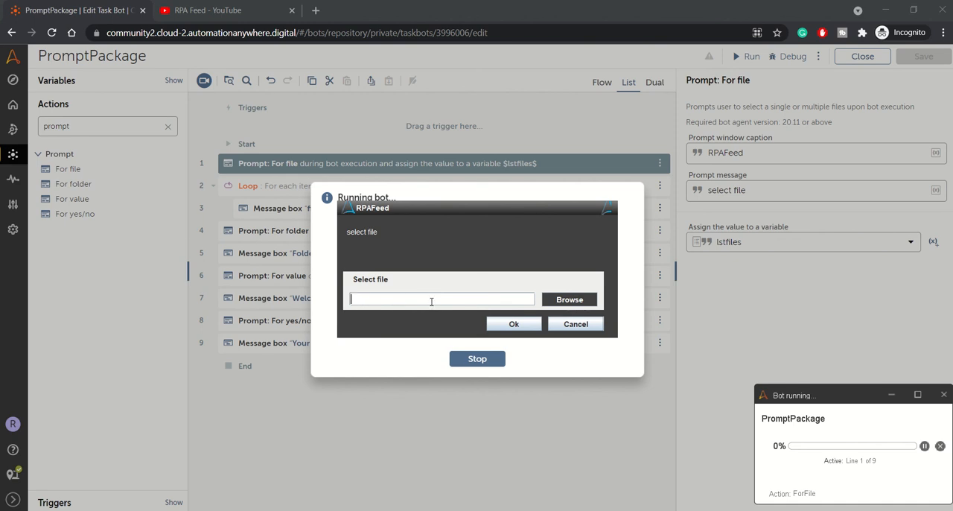
type("C:\\")
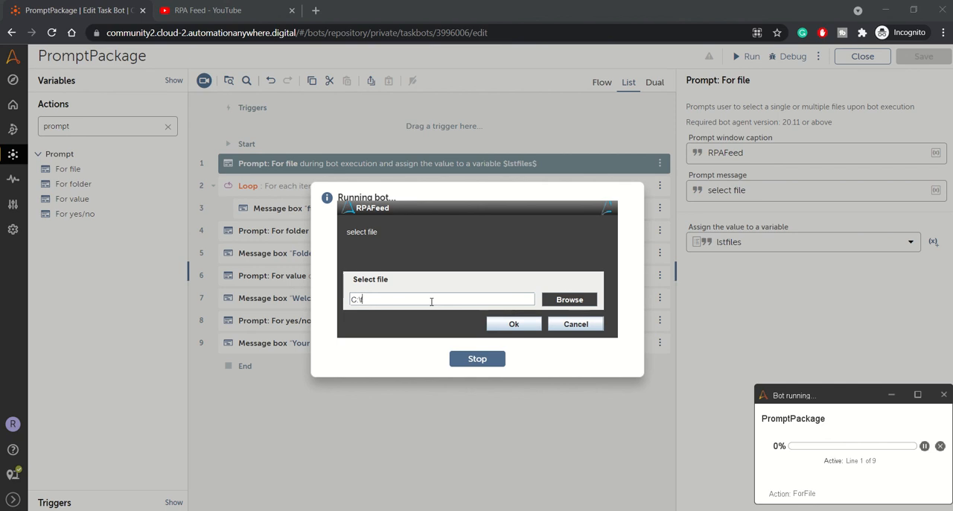
type("file")
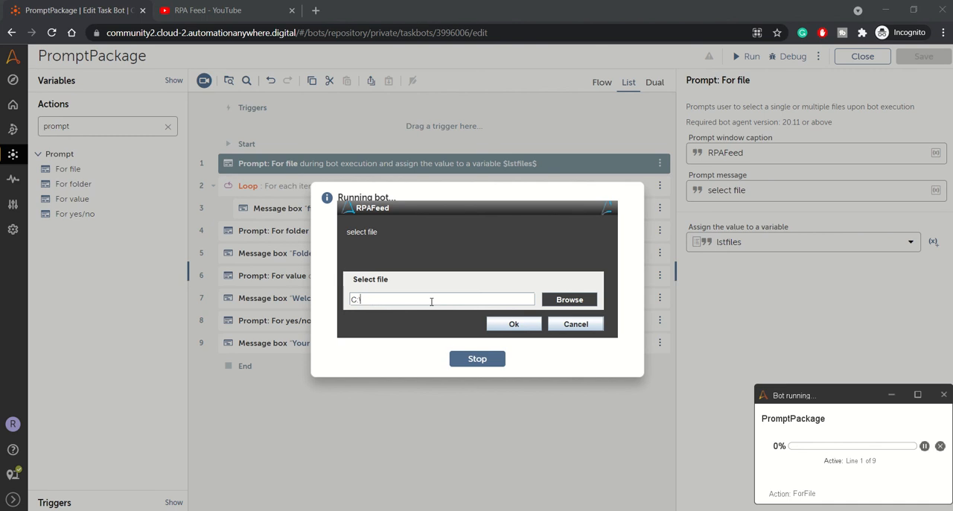
type("temp\\studen")
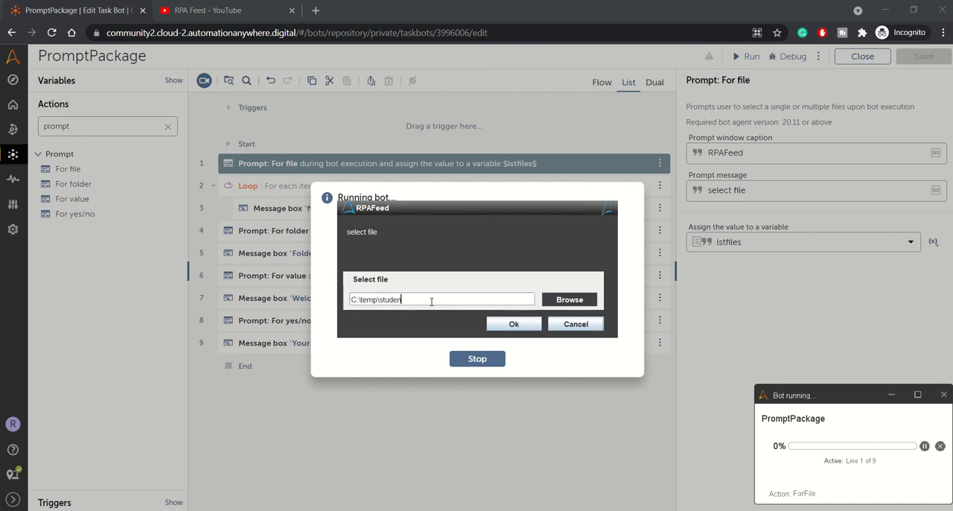
key("Backspace")
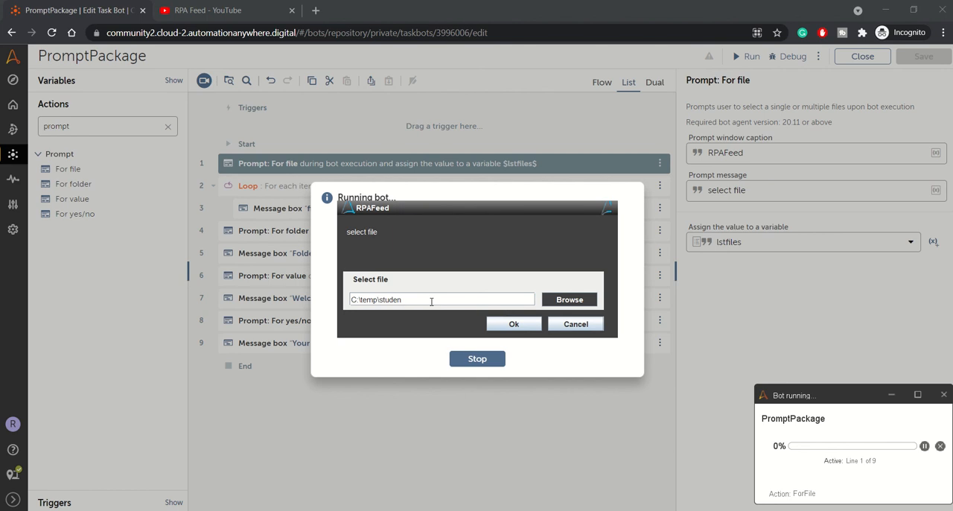
type("tin")
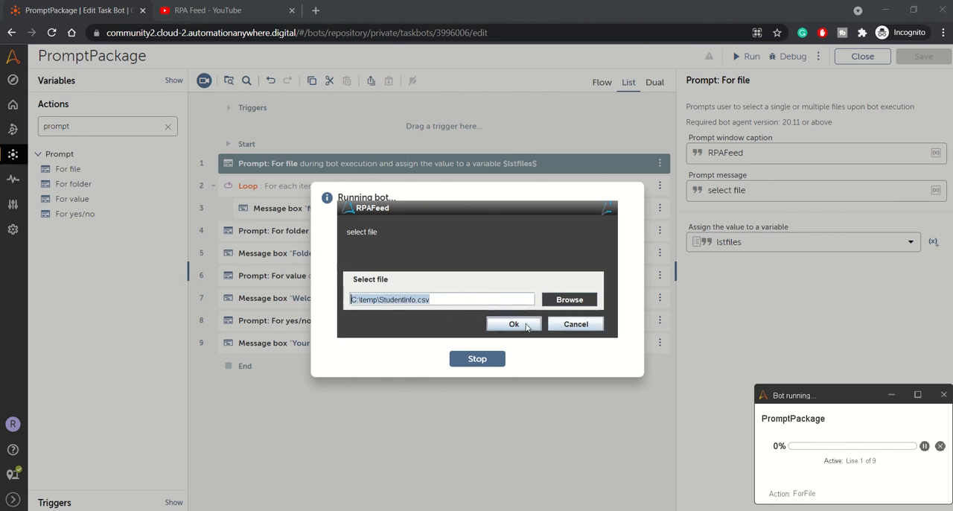
left_click(513, 325)
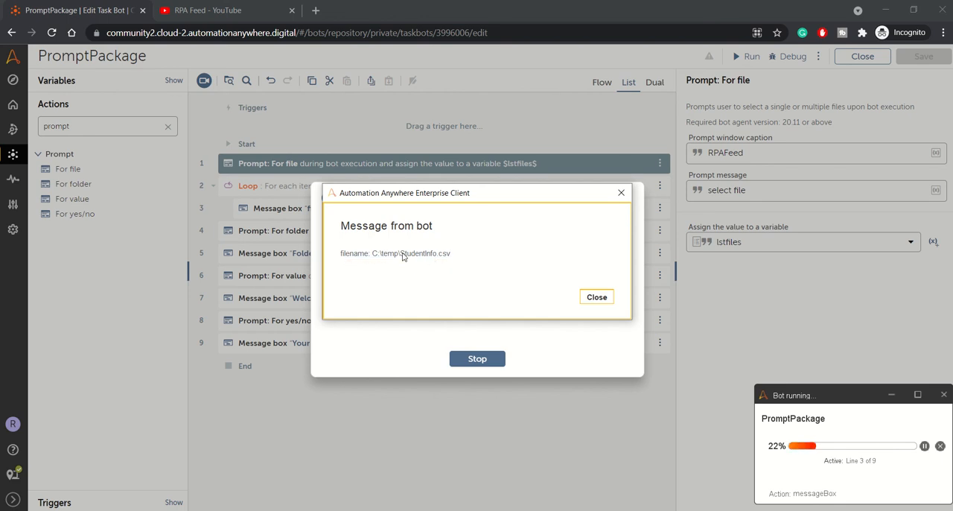
- Dismiss the filename message, answer the folder prompt with C:\temp and acknowledge the echoed path
left_click(595, 296)
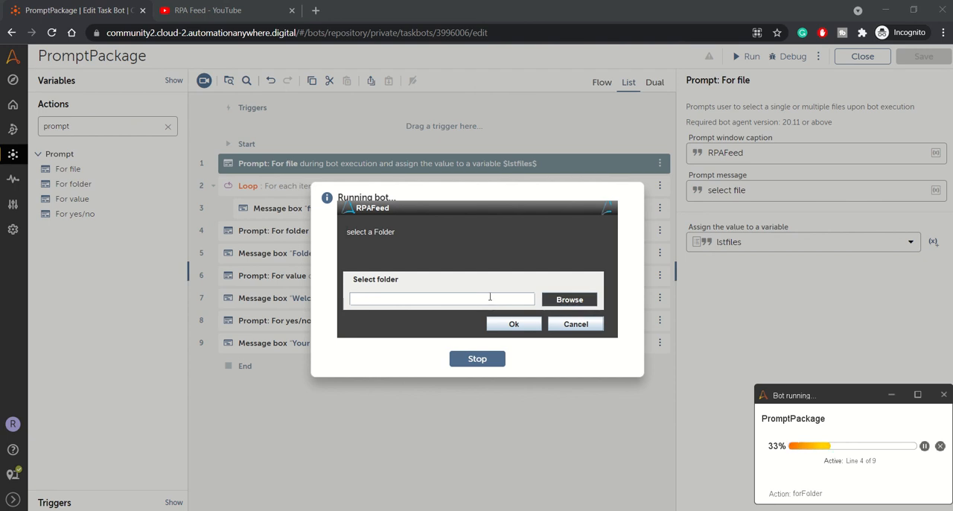
type("c")
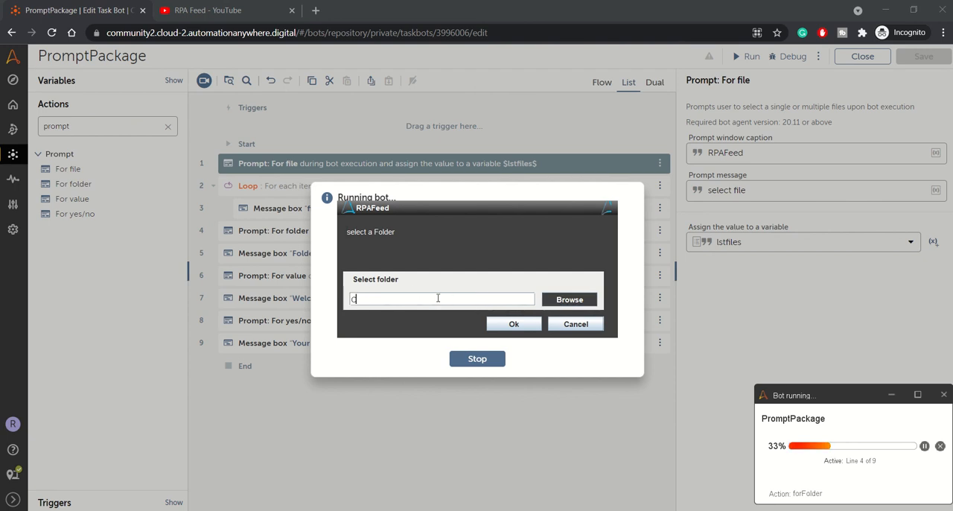
type(":\\temp")
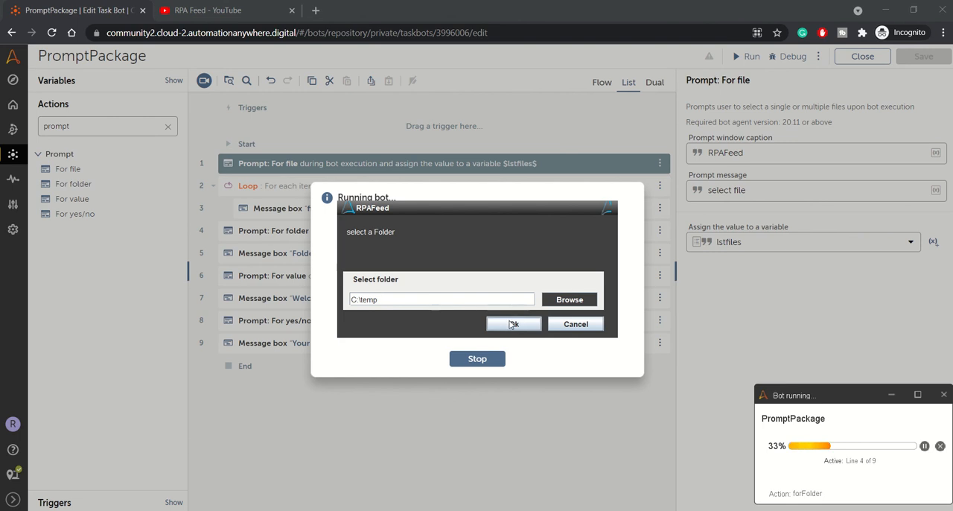
left_click(512, 325)
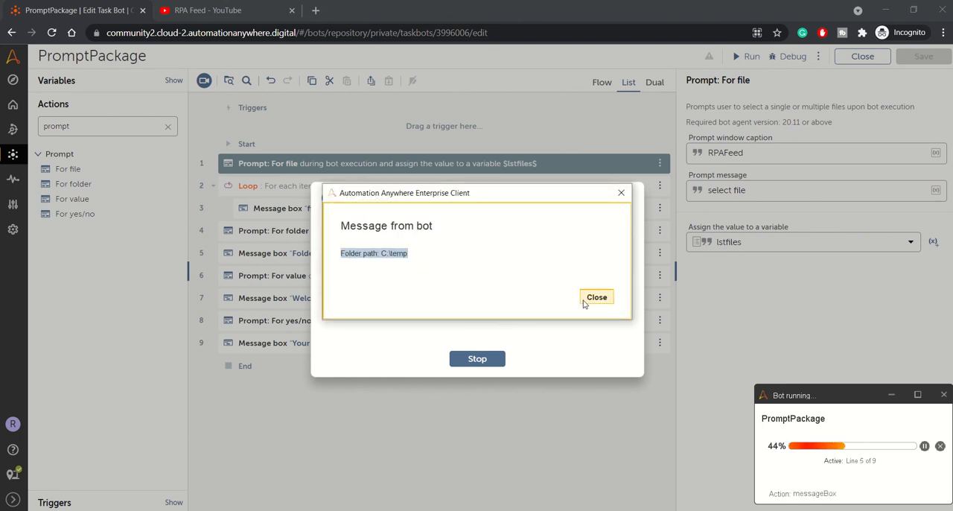
left_click(595, 298)
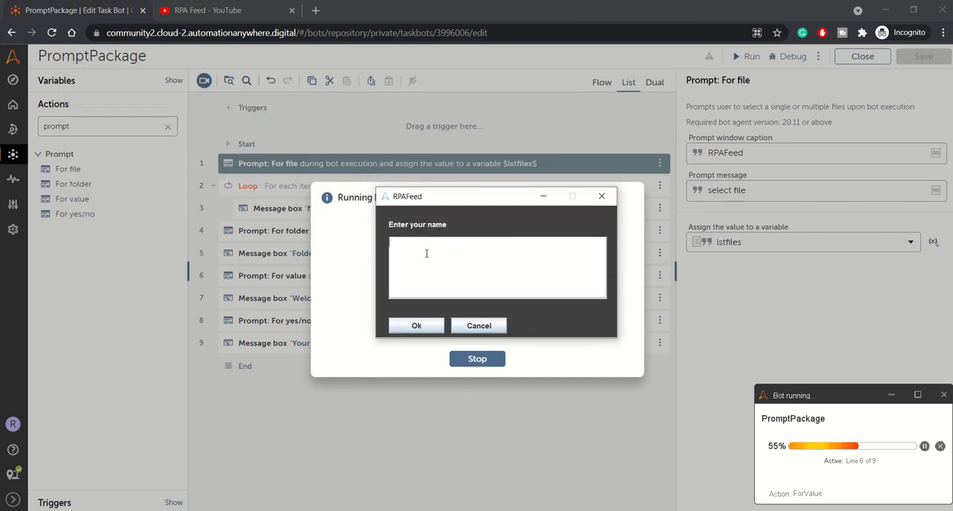
- Enter the name Tom and dismiss the Welcome Tom message
type("Tom")
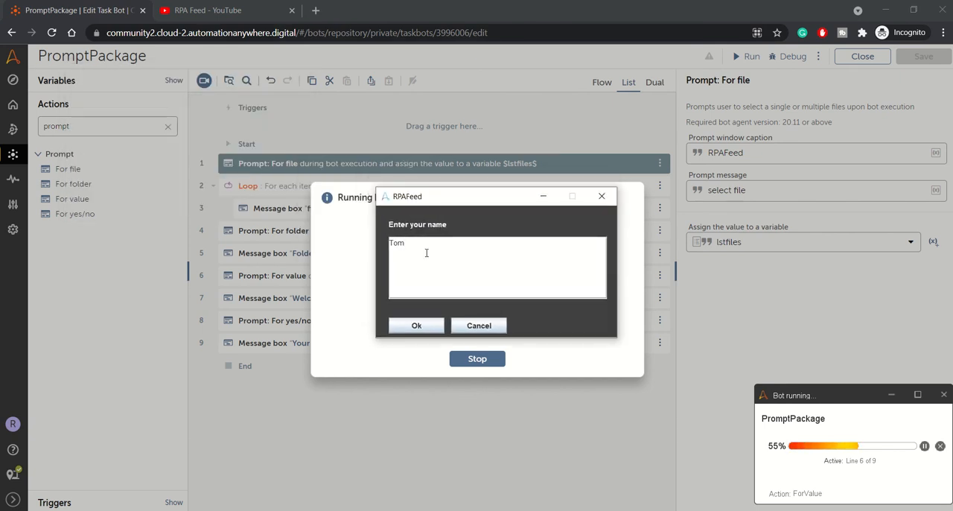
left_click(417, 325)
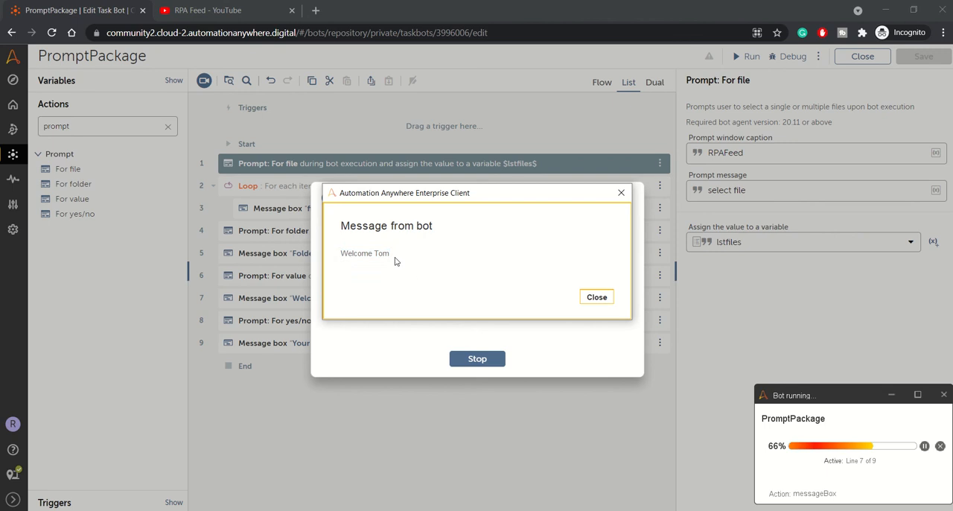
left_click(595, 296)
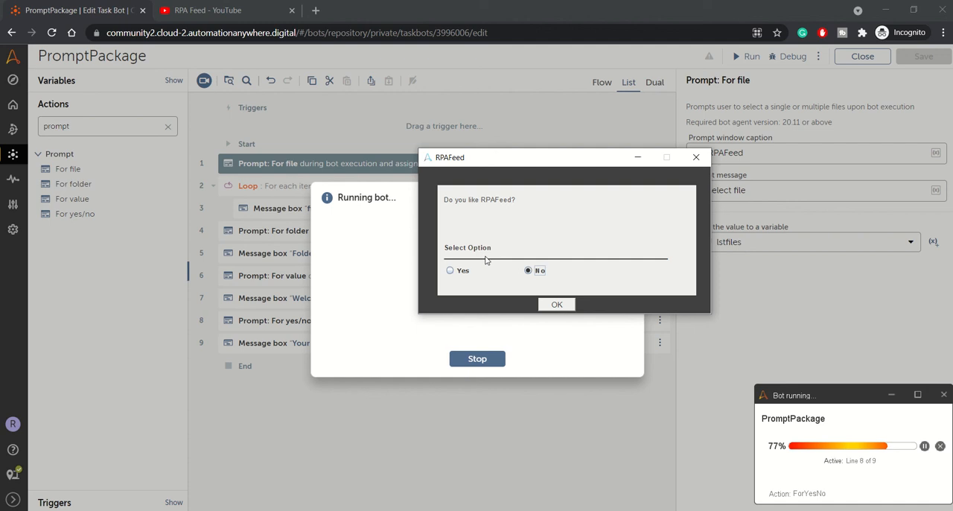
- Answer Yes, dismiss the 'Your Response: Yes' message and close the run-success notice
left_click(448, 271)
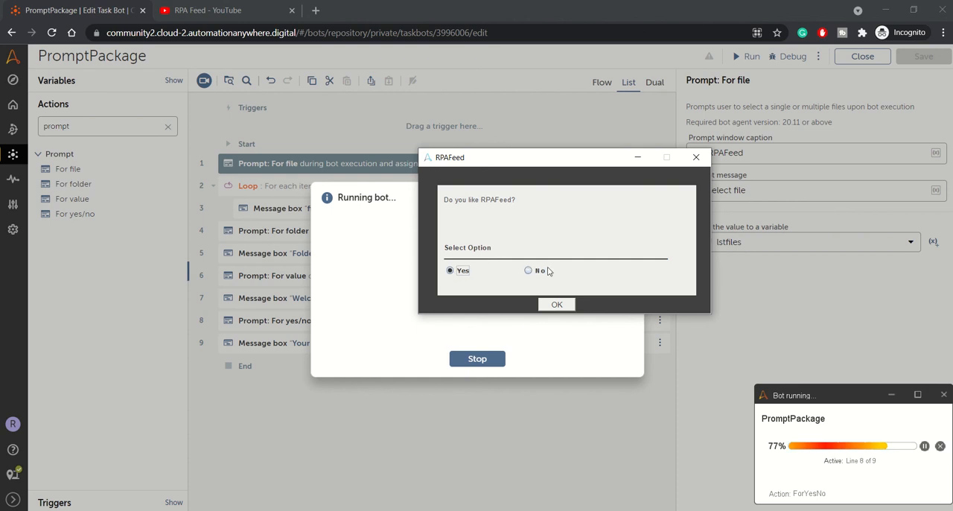
left_click(557, 303)
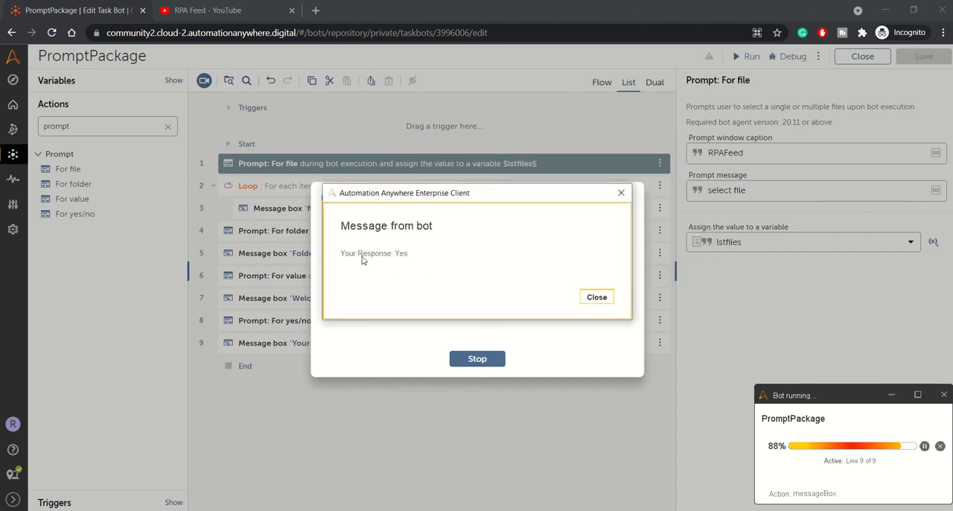
left_click(596, 297)
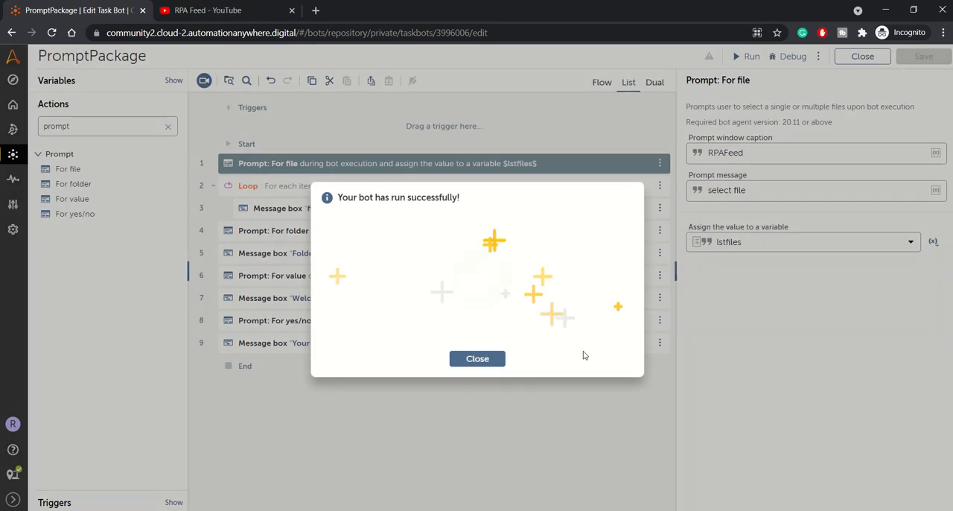
left_click(477, 357)
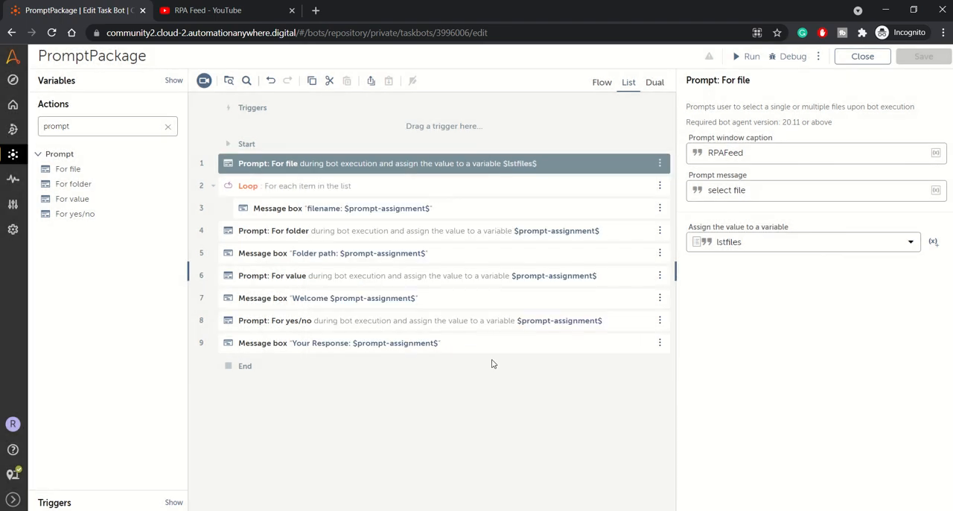
mouse_move(429, 319)
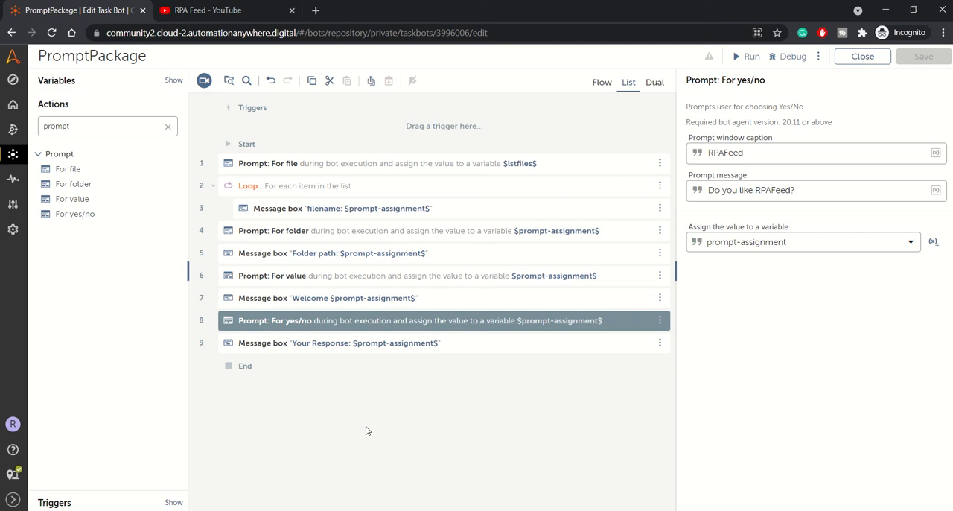
mouse_move(381, 374)
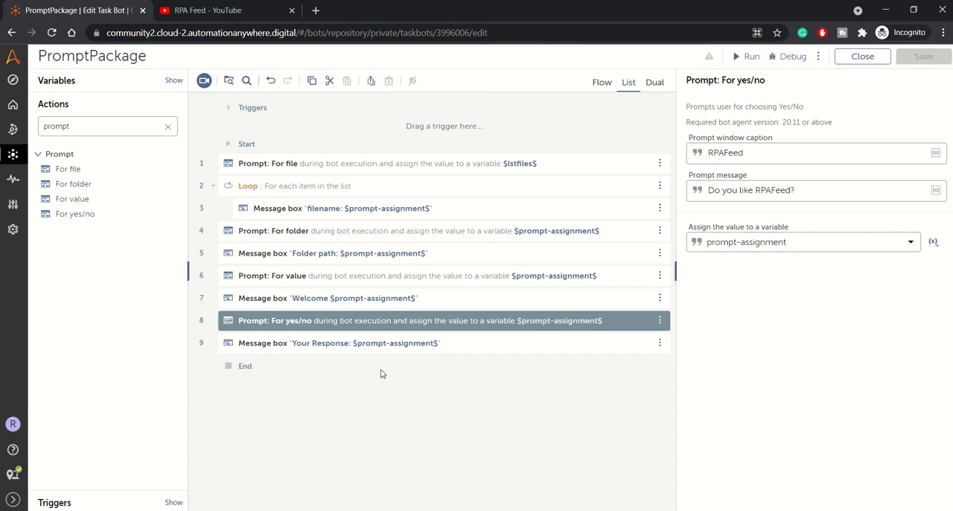